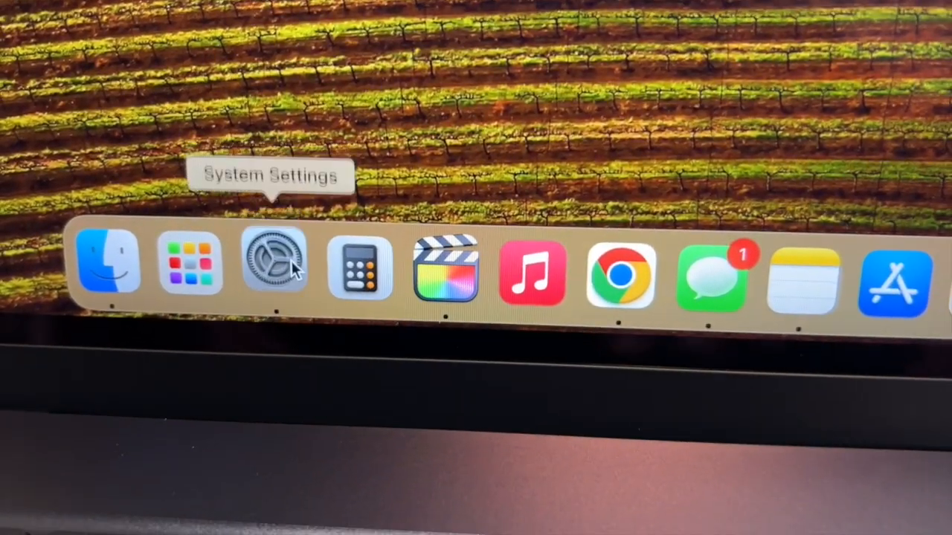
Launch System Settings from the Dock
{"action": "left_click", "coordinate": [275, 268]}
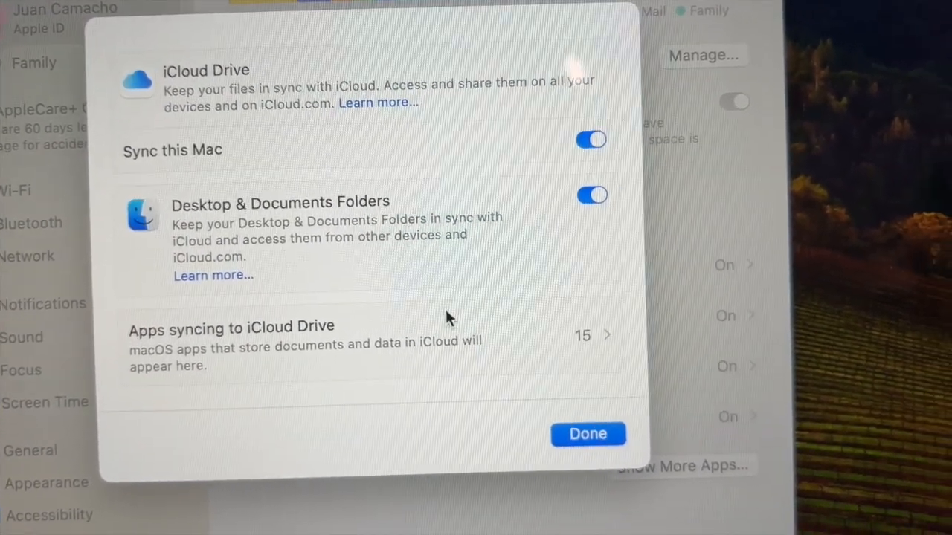
Show the list of apps syncing to iCloud Drive
{"action": "left_click", "coordinate": [587, 336]}
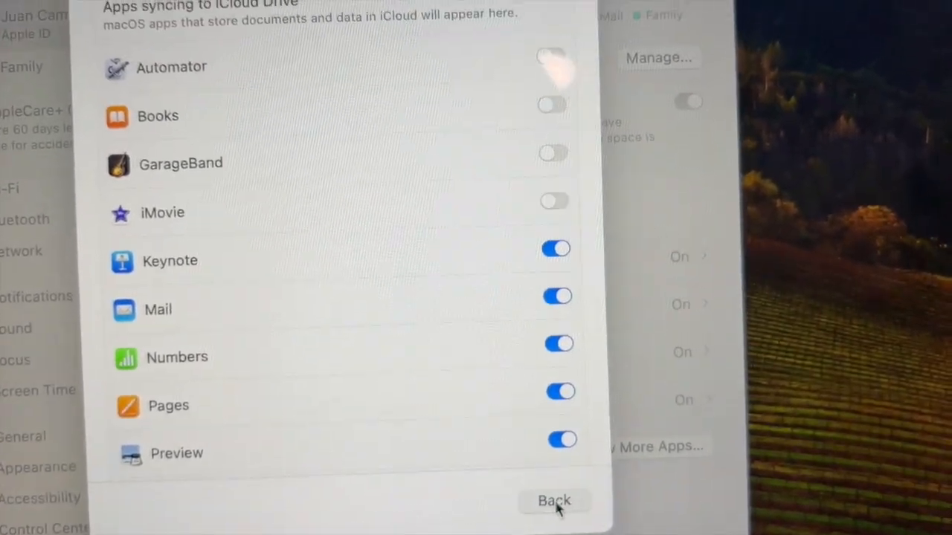
Return from the apps-syncing list to the iCloud Drive sync options
{"action": "left_click", "coordinate": [554, 499]}
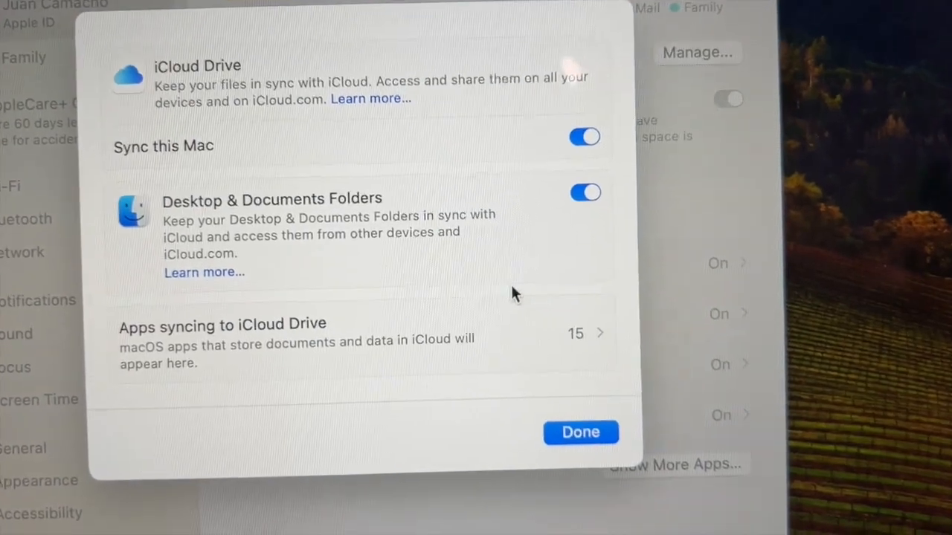